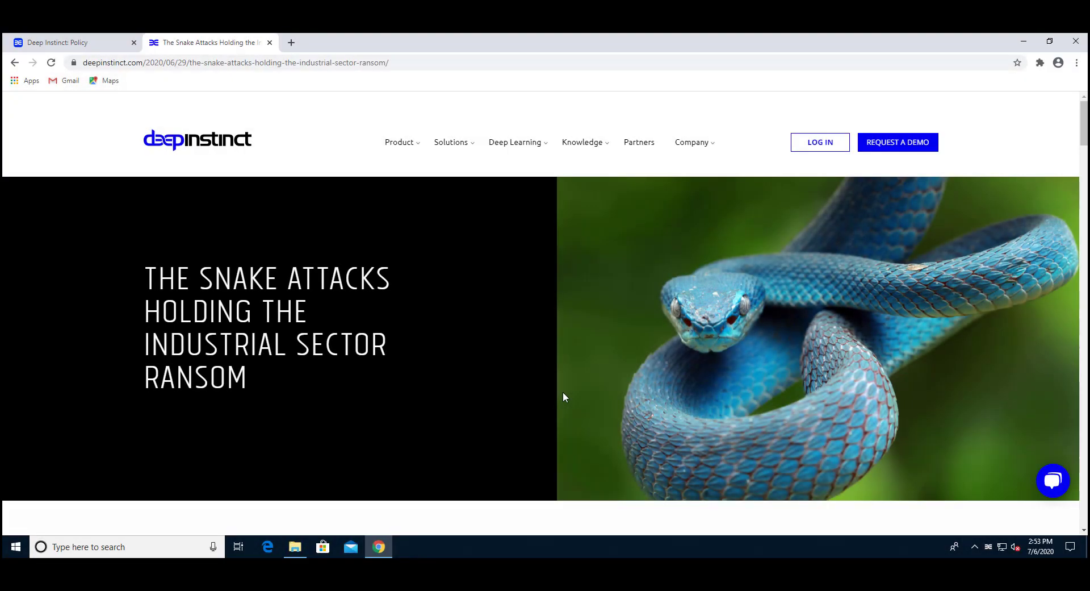
mouse_move(553, 394)
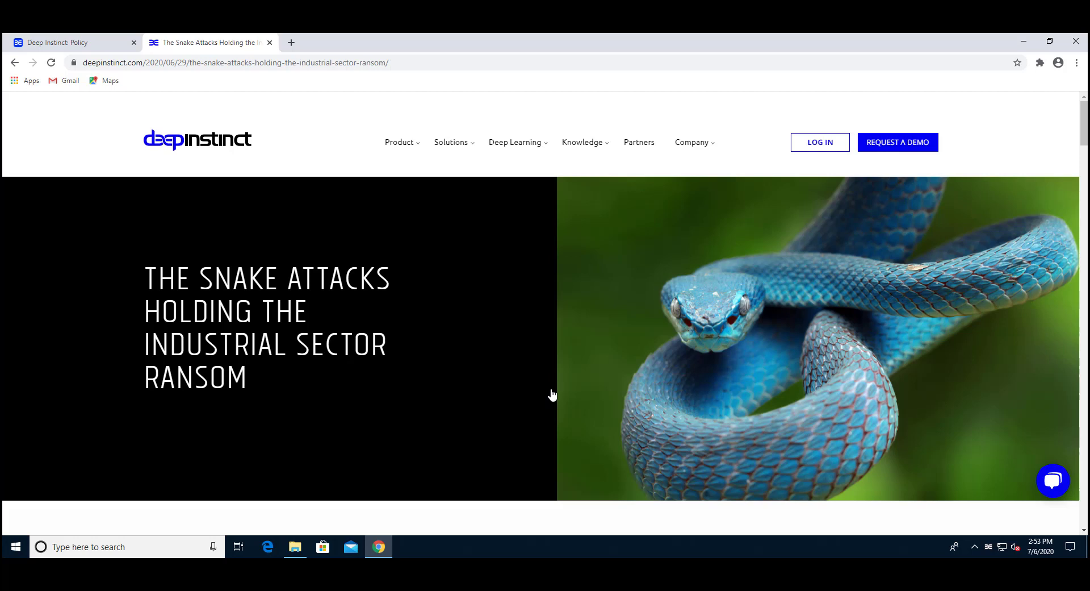
mouse_move(526, 379)
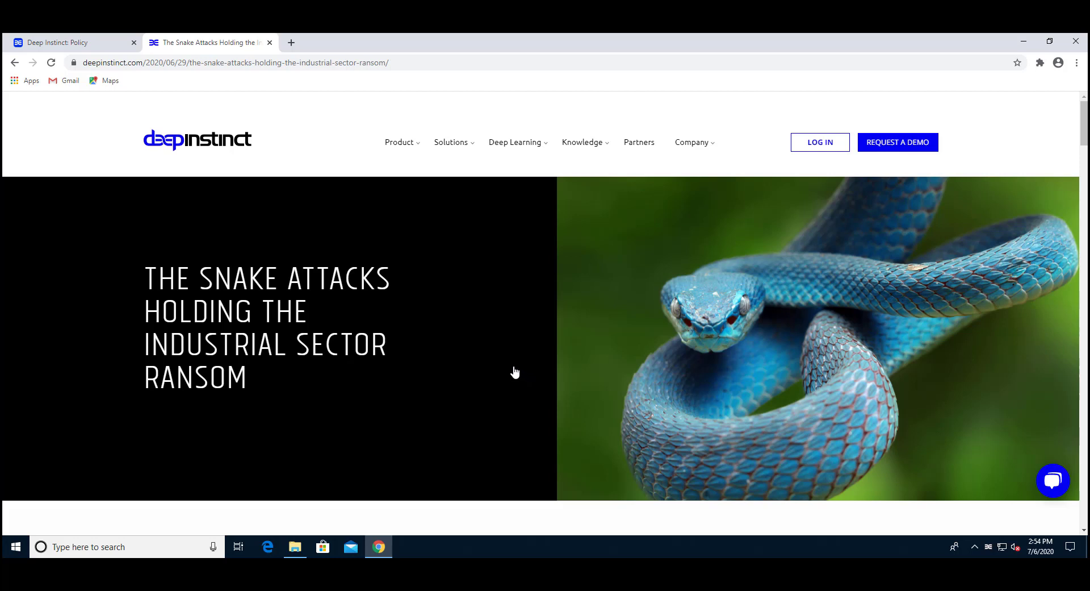
mouse_move(335, 314)
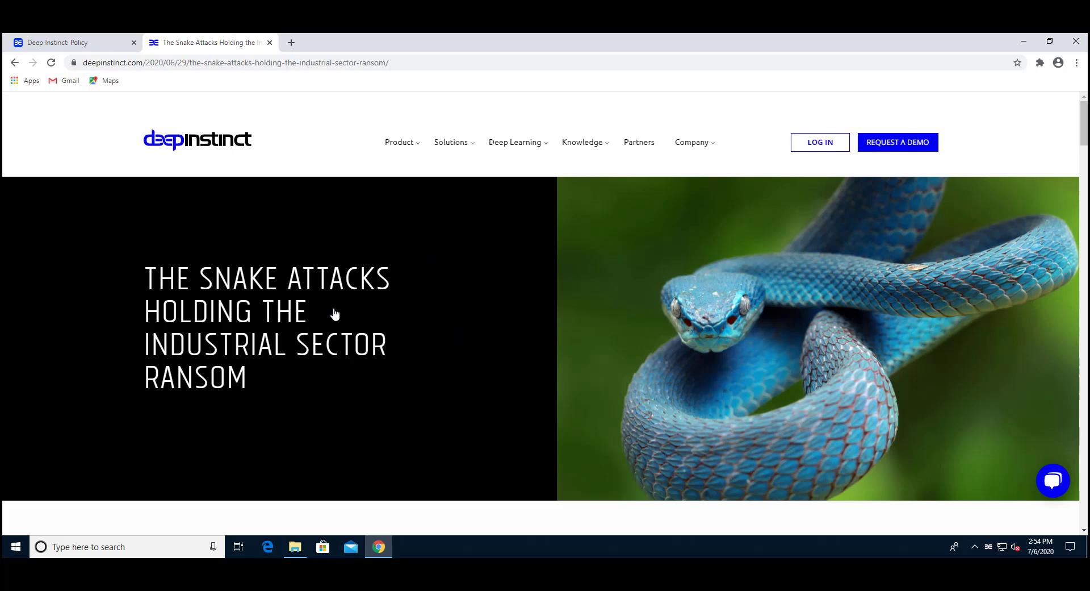
mouse_move(407, 325)
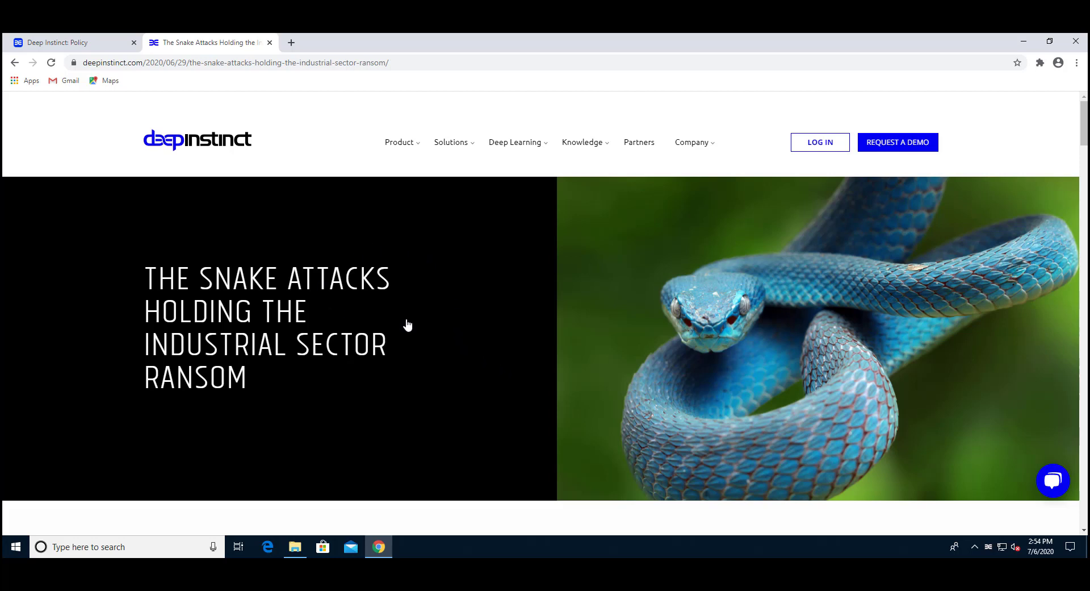
Step: Scroll the Snake ransomware blog post down to its IOC hash list and page footer
scroll(down, 3)
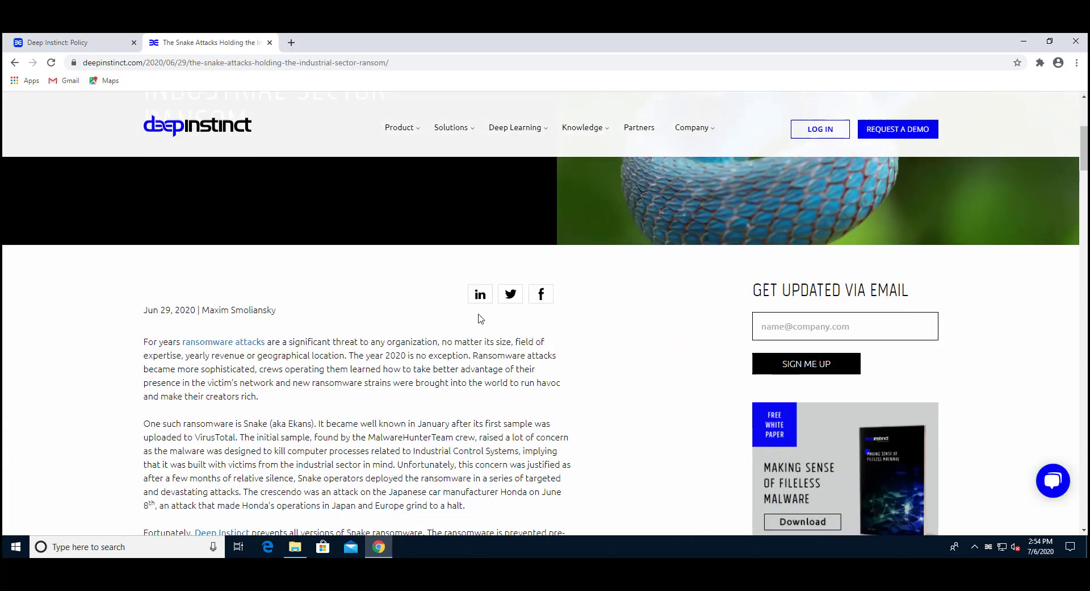
scroll(down, 3)
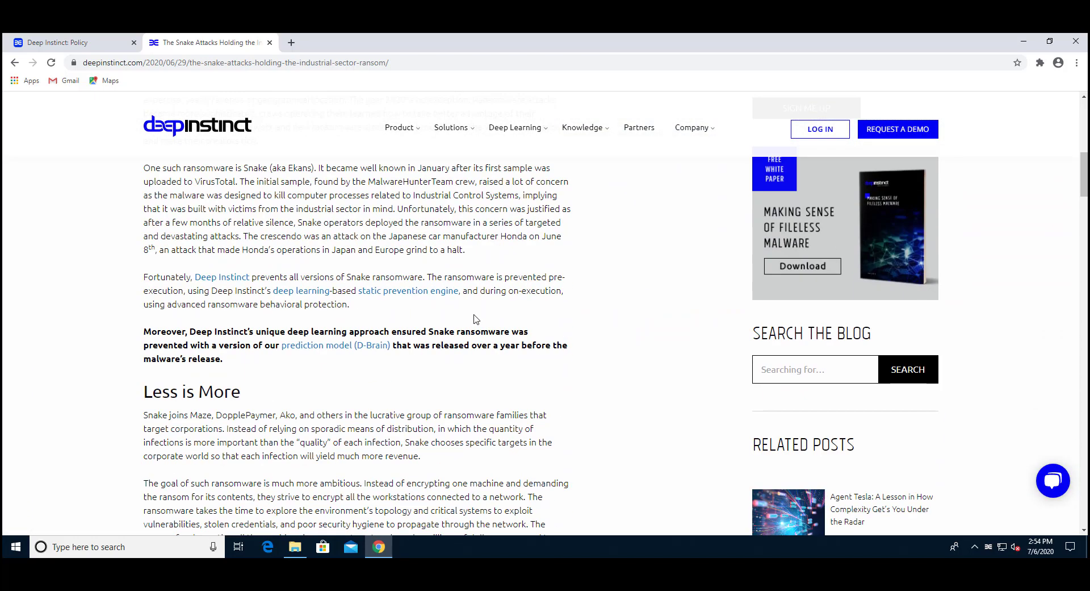
scroll(down, 3)
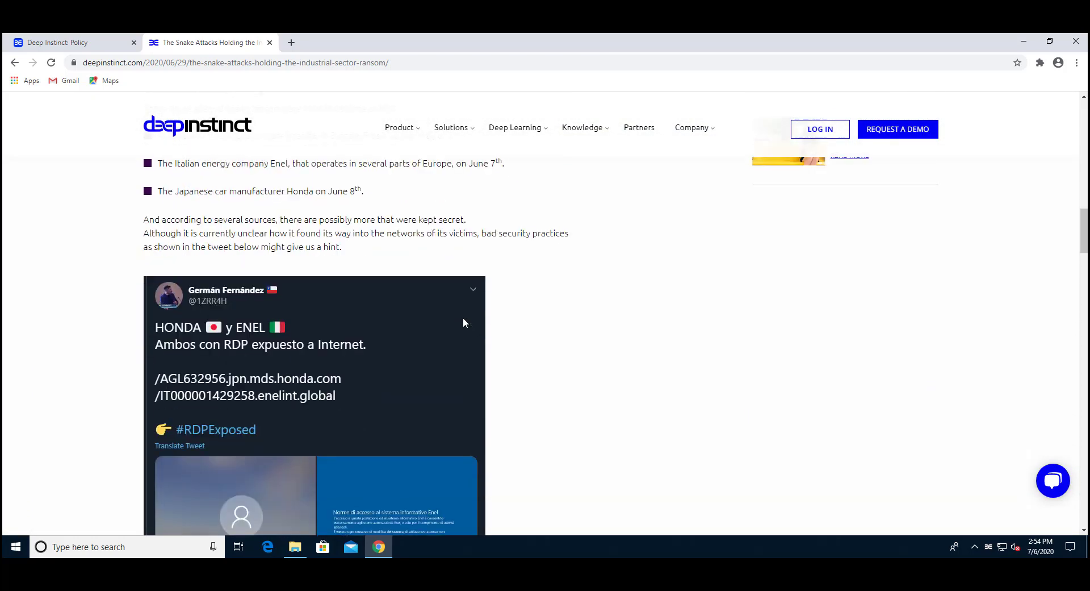
scroll(down, 3)
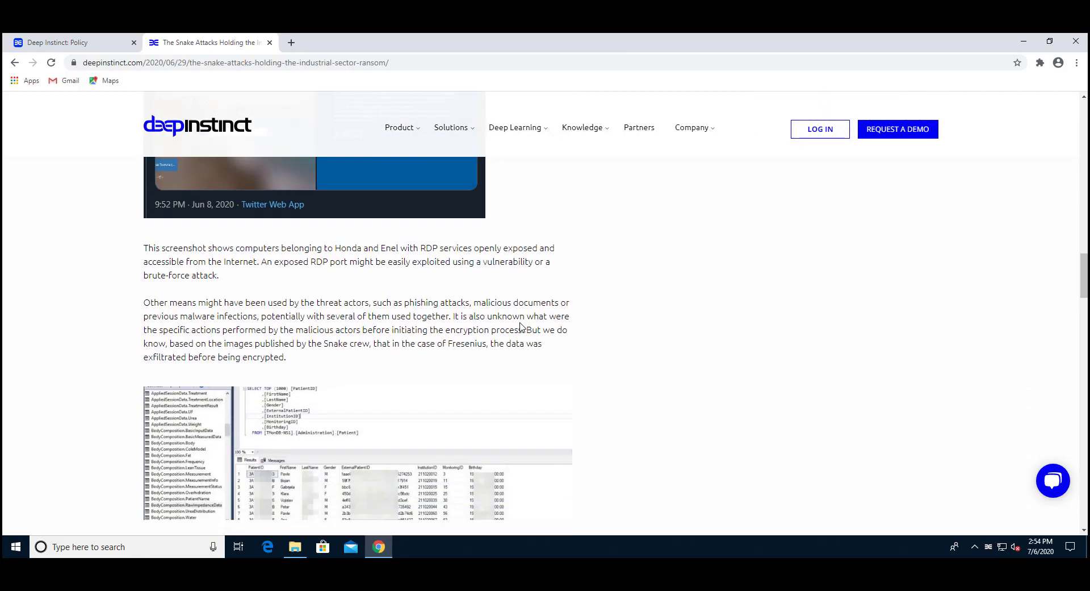
scroll(down, 3)
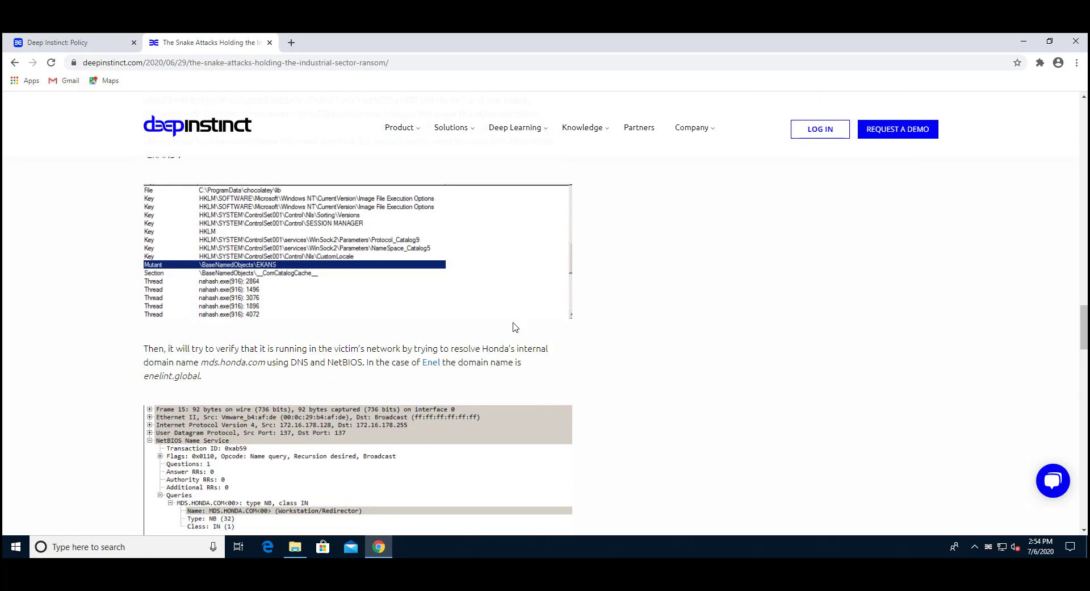
scroll(down, 3)
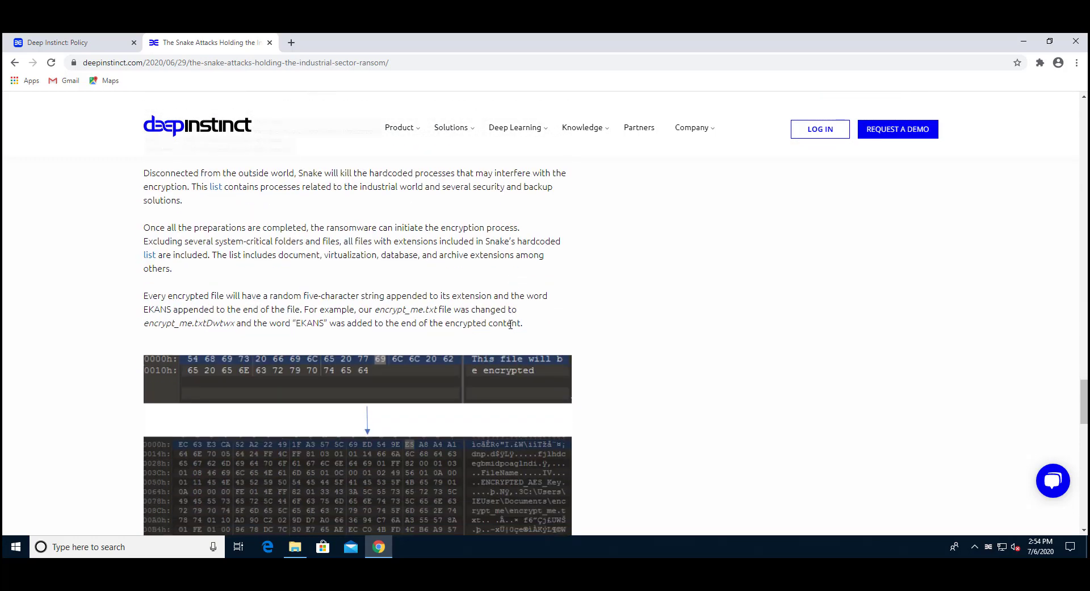
scroll(down, 3)
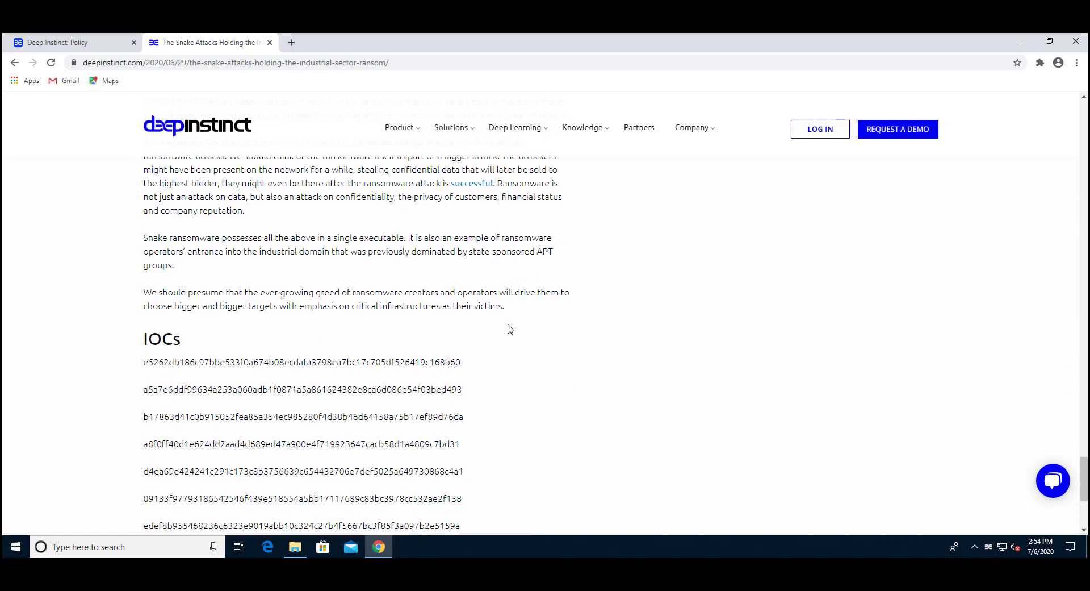
scroll(down, 3)
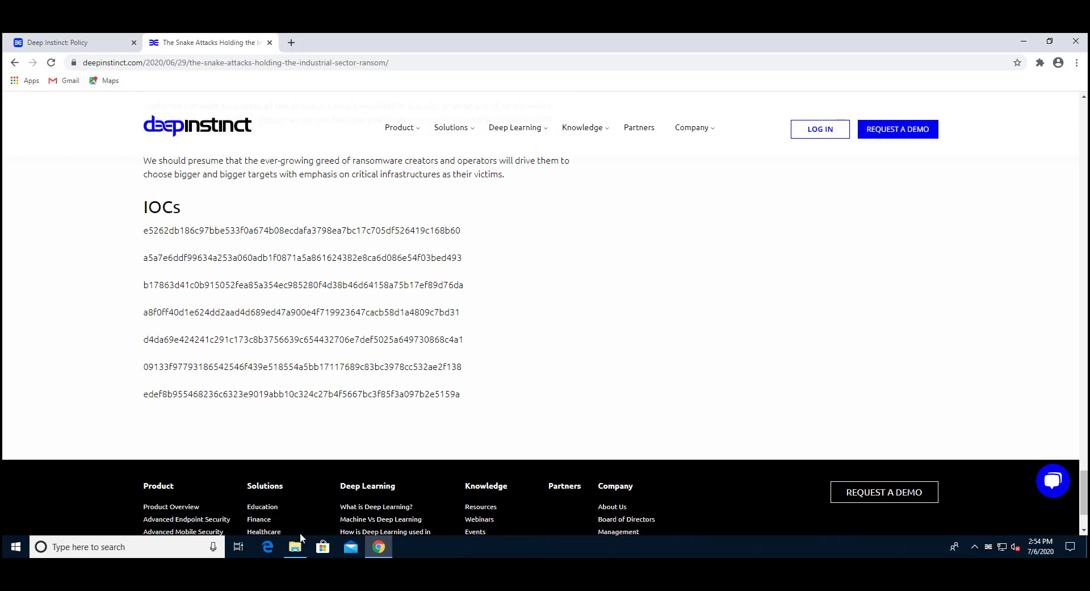
Step: Launch File Explorer from the taskbar to reach the Downloads folder
click(294, 546)
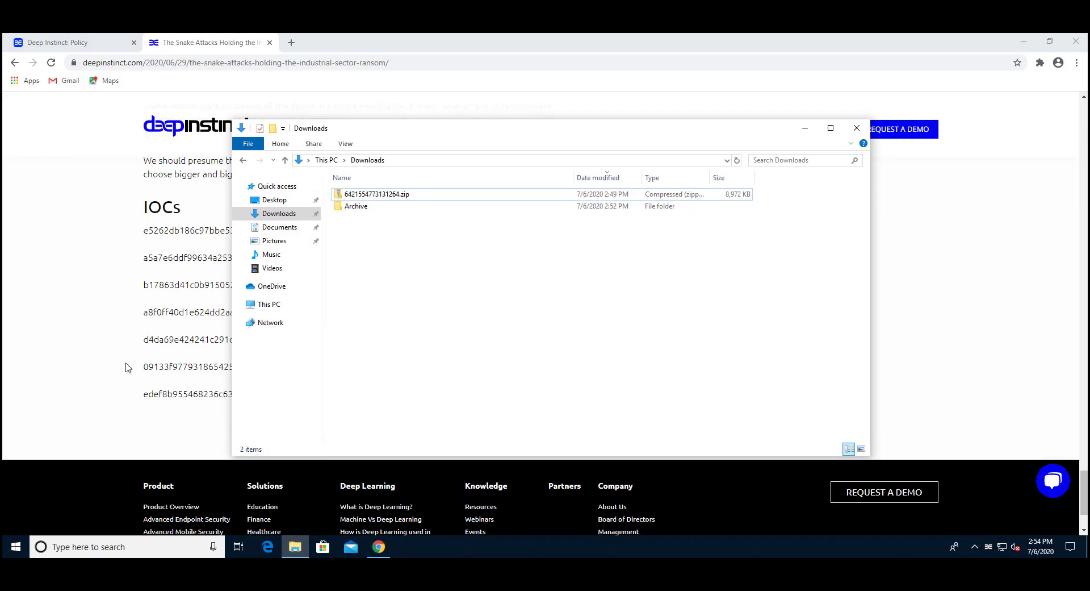
mouse_move(419, 304)
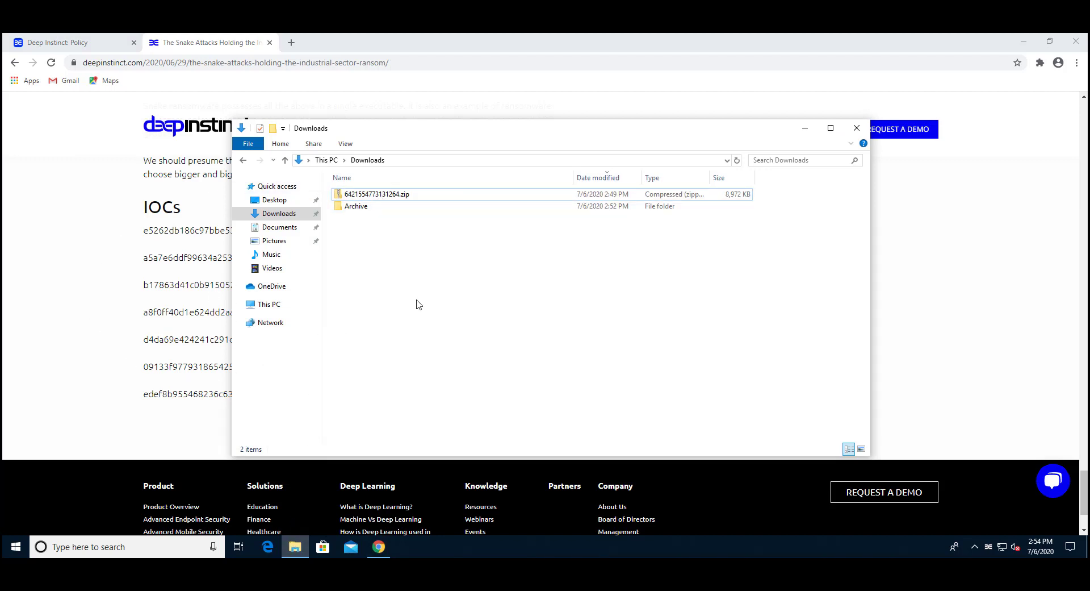
mouse_move(429, 281)
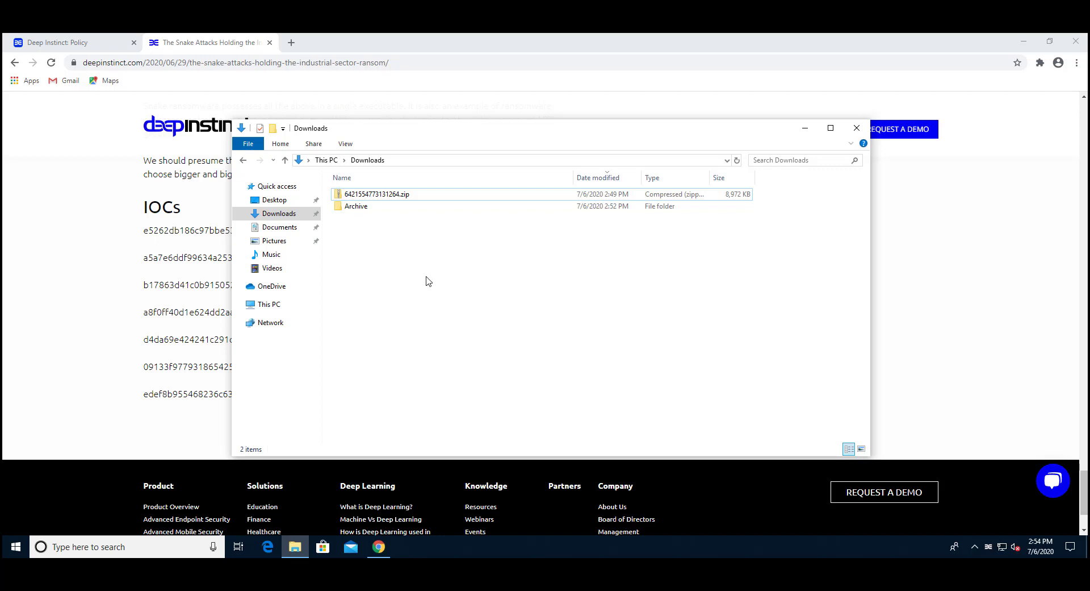
mouse_move(416, 297)
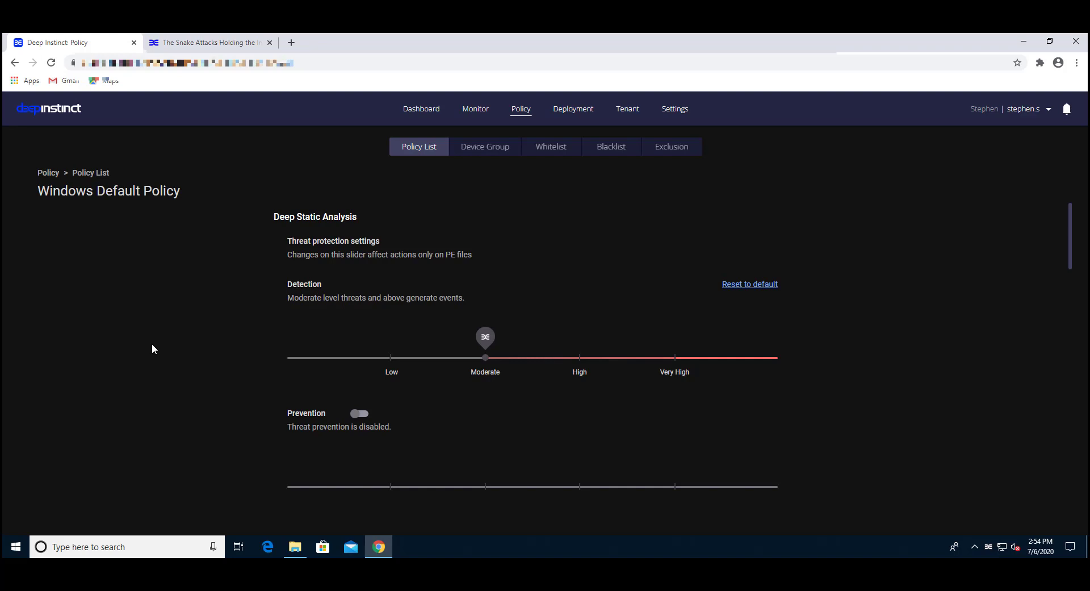
mouse_move(224, 343)
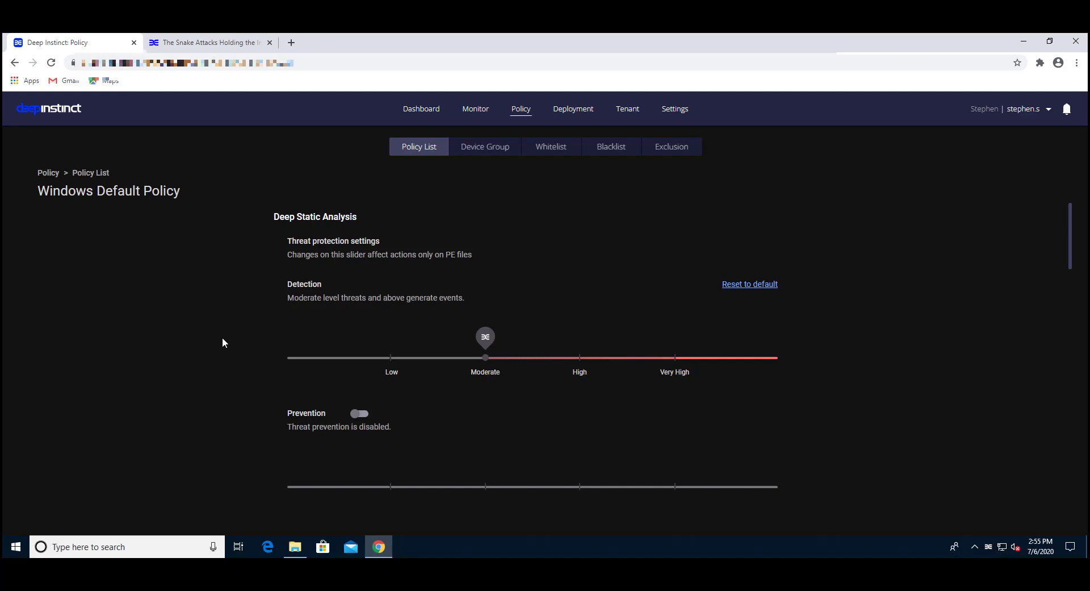
Step: Turn on static-analysis threat prevention and adjust a D-Client Control toggle in Windows Default Policy
click(359, 412)
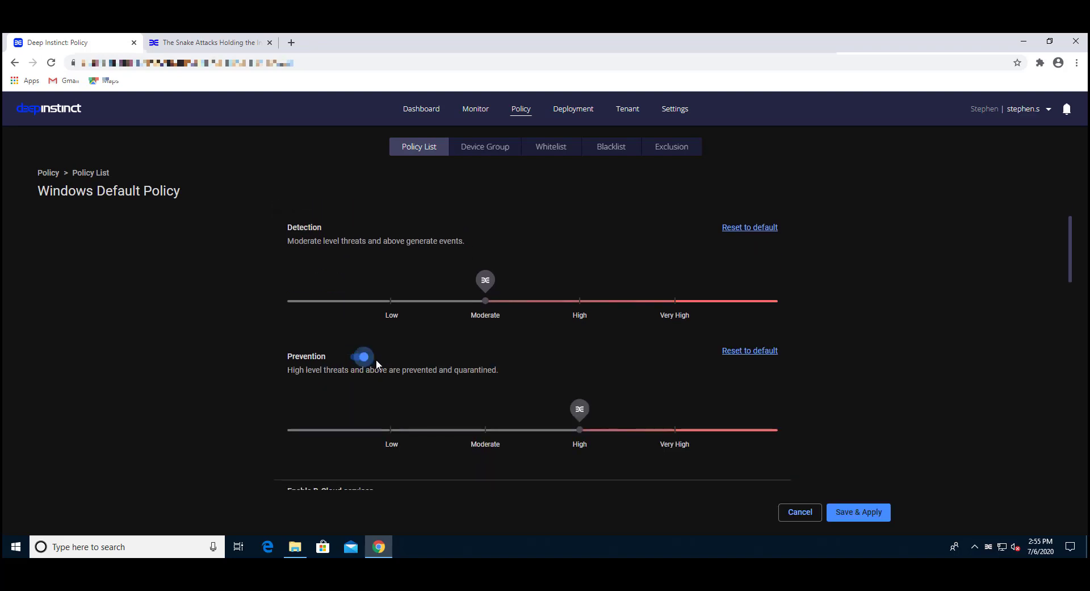
scroll(down, 3)
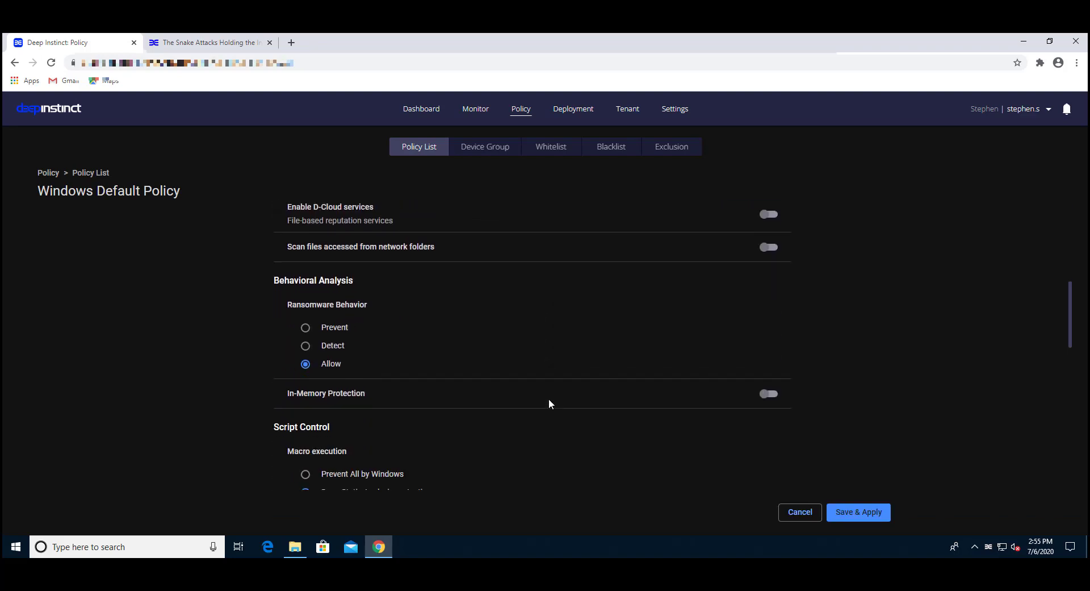
scroll(down, 3)
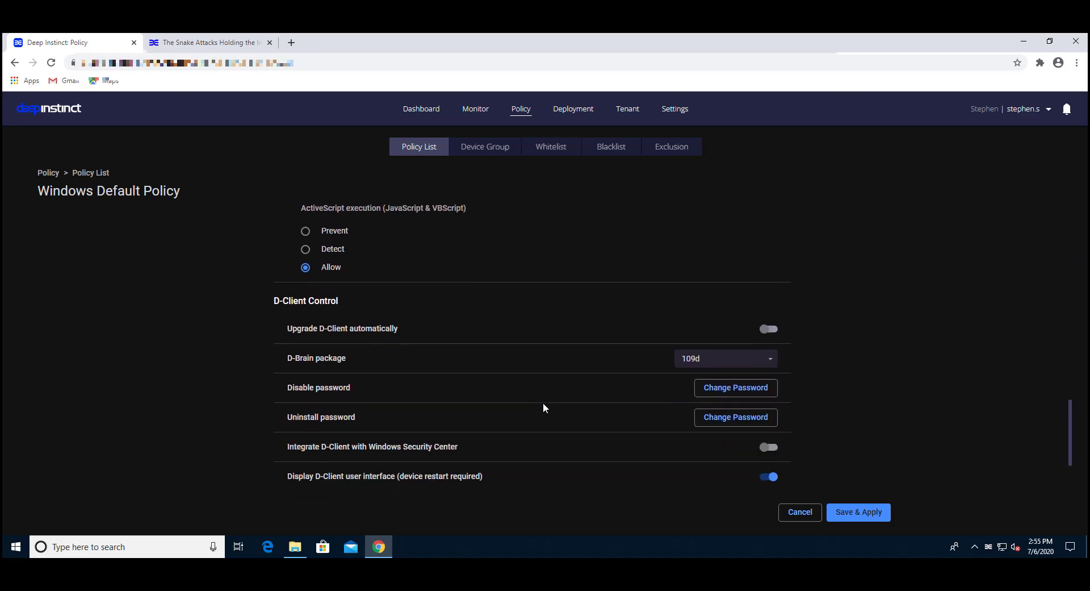
mouse_move(601, 402)
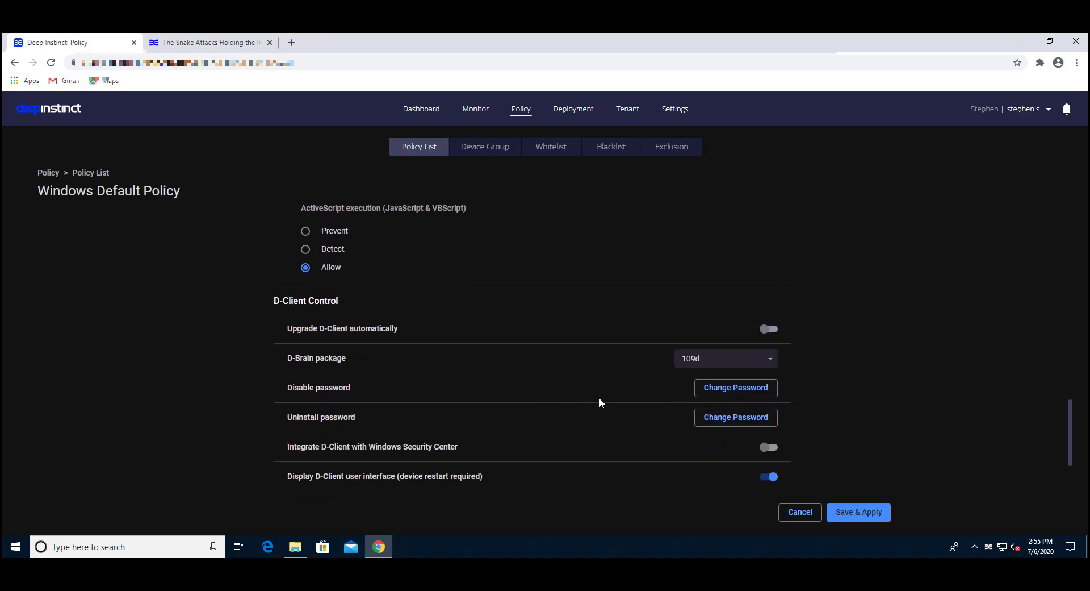
mouse_move(869, 373)
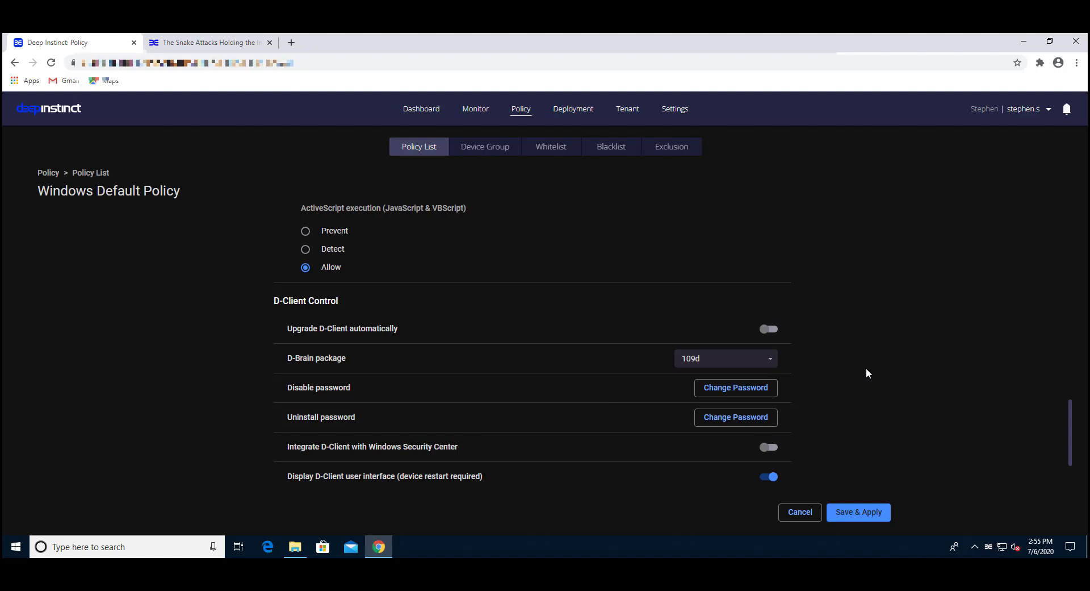
mouse_move(797, 359)
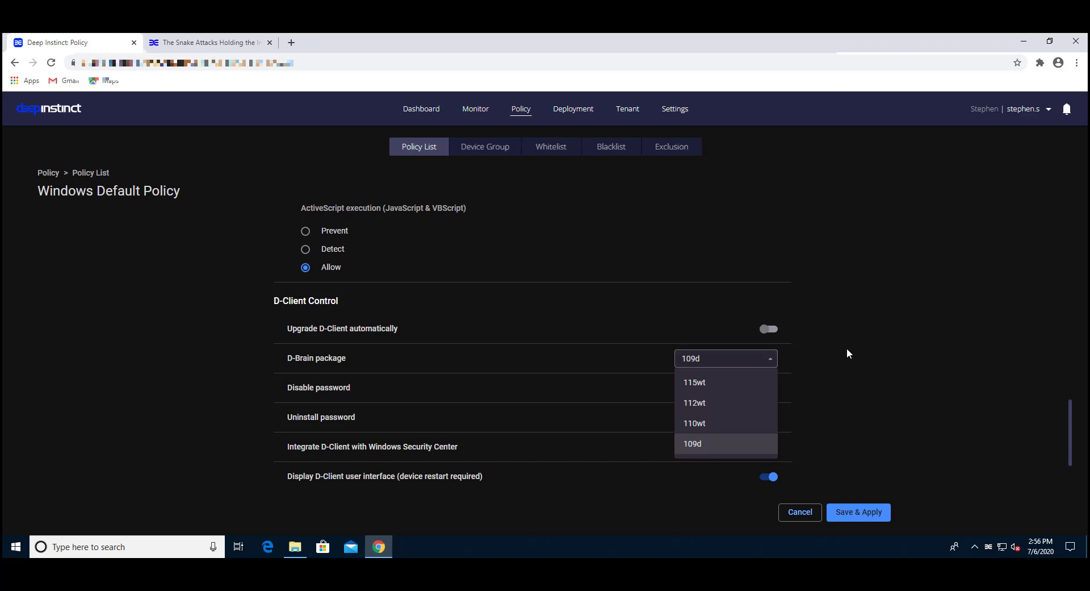
click(692, 444)
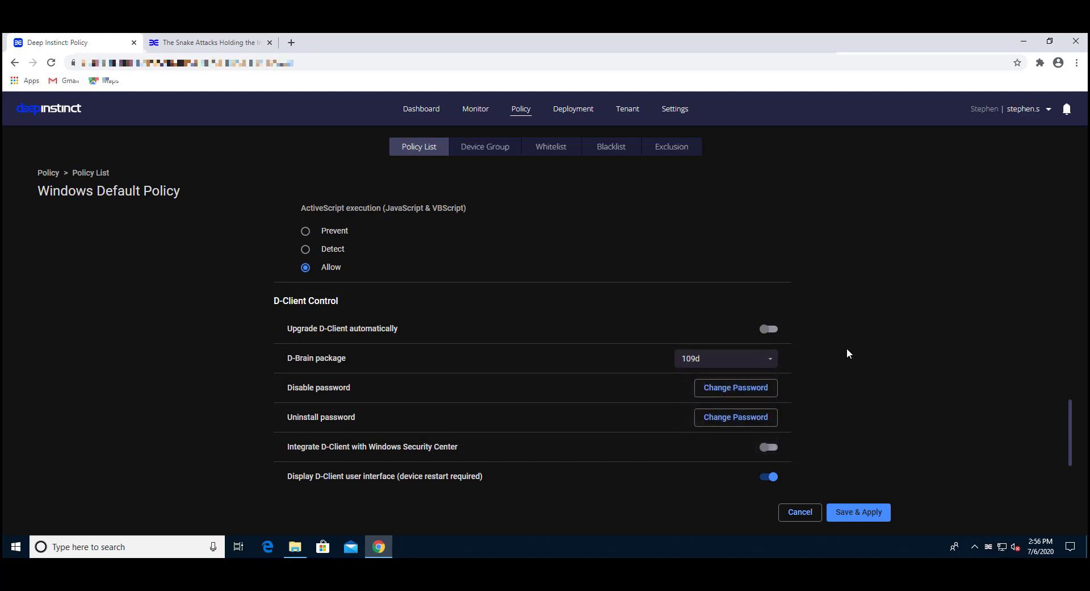
mouse_move(860, 514)
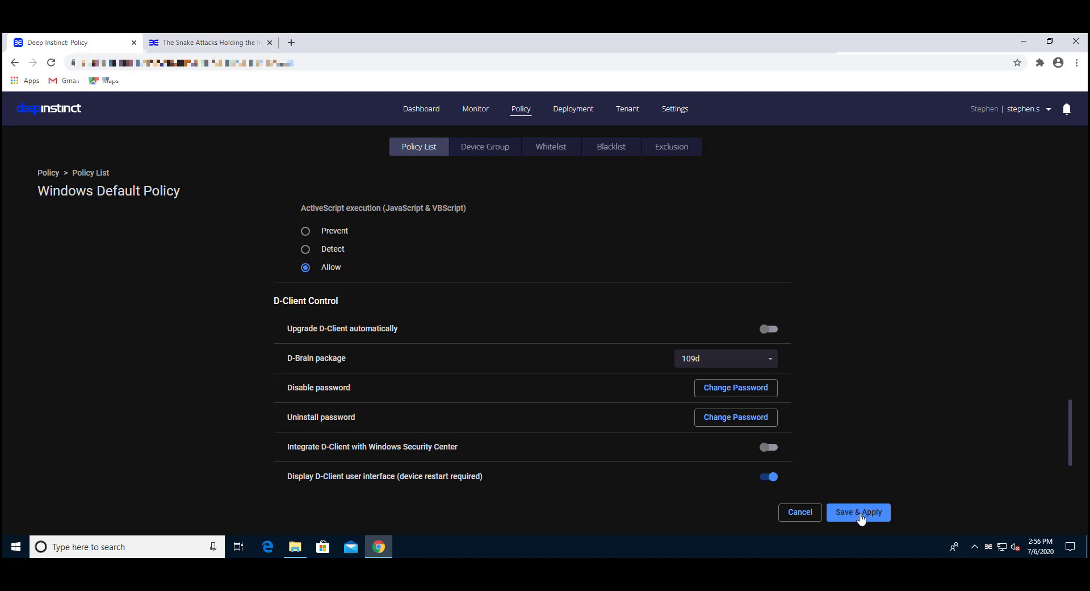
mouse_move(876, 490)
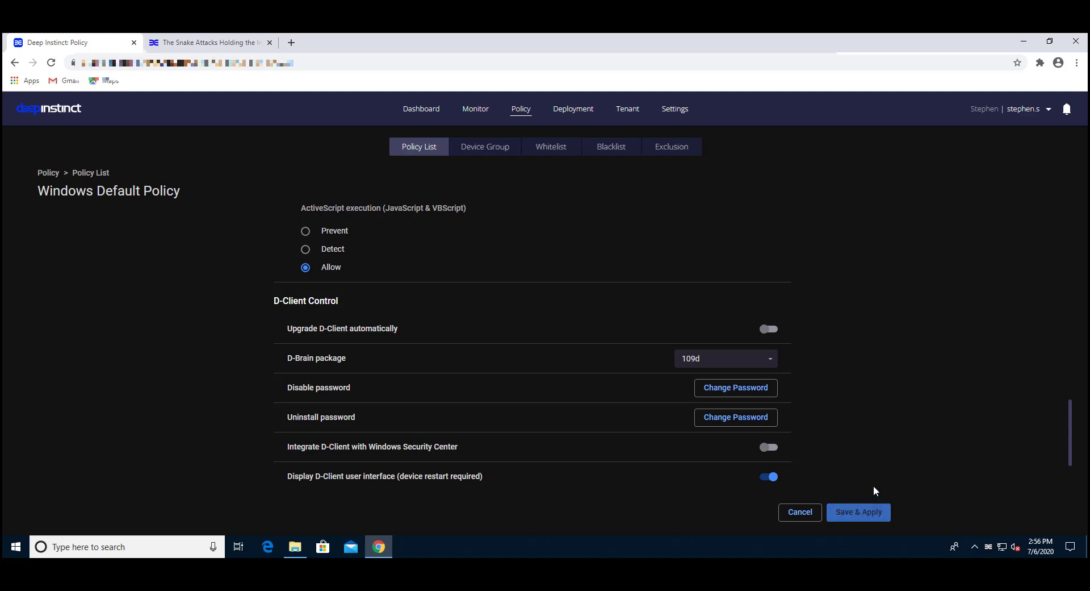
Step: Save & Apply the Windows Default Policy and run Check for Updates on the tray agent
click(859, 511)
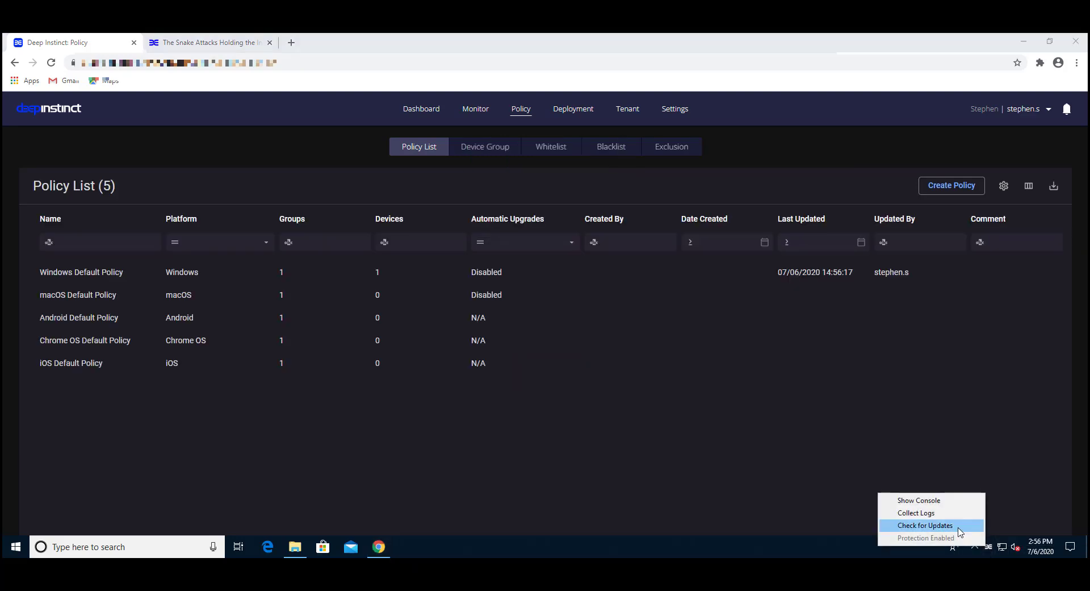
click(924, 524)
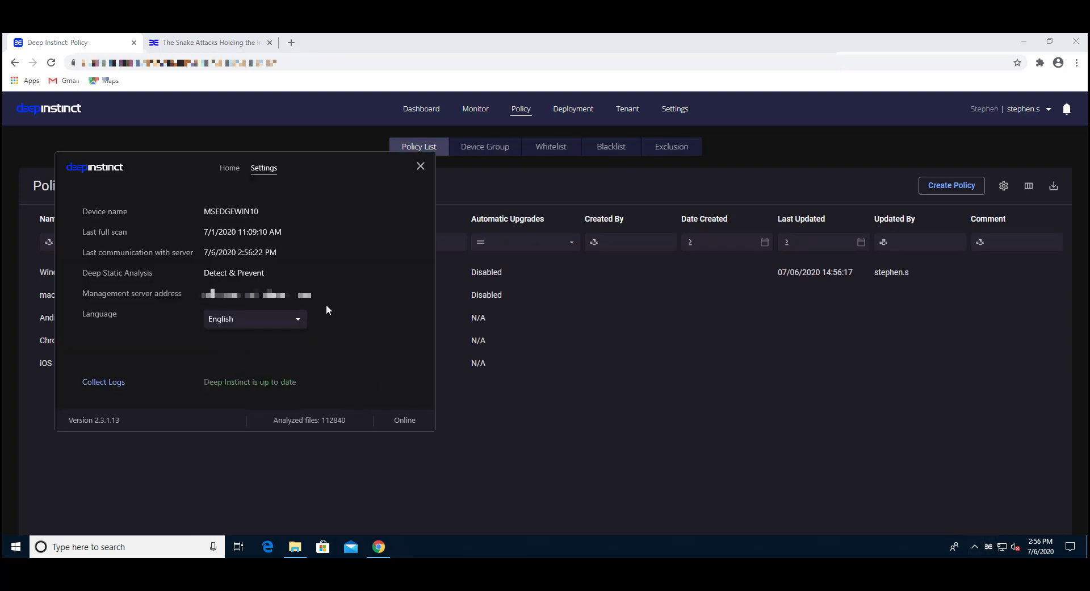
mouse_move(342, 538)
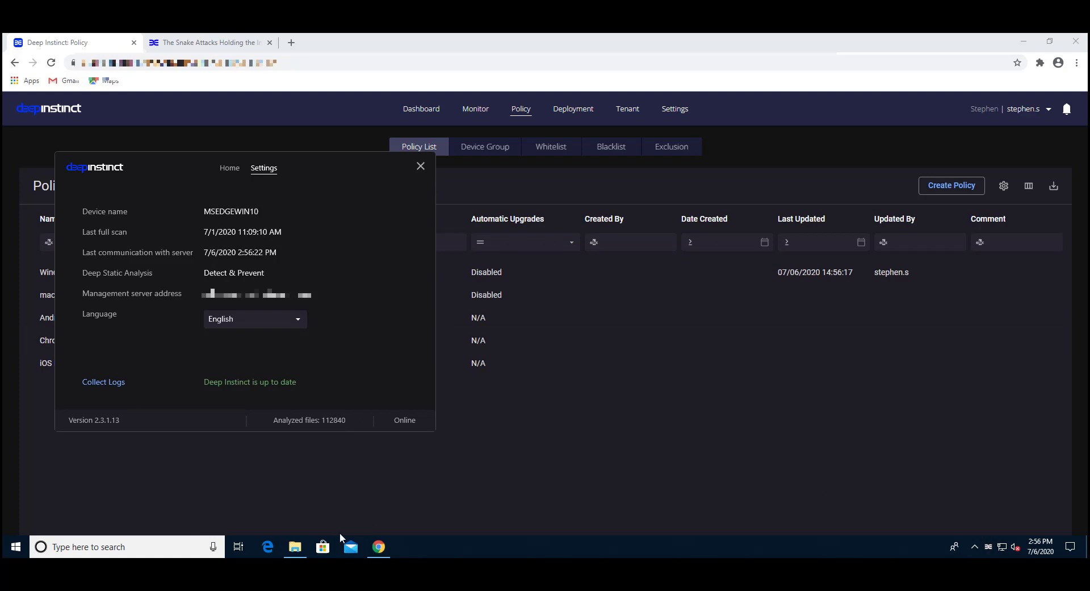
Step: Extract 6421554773131264.zip from Downloads into its suggested folder, supplying the archive password
click(295, 546)
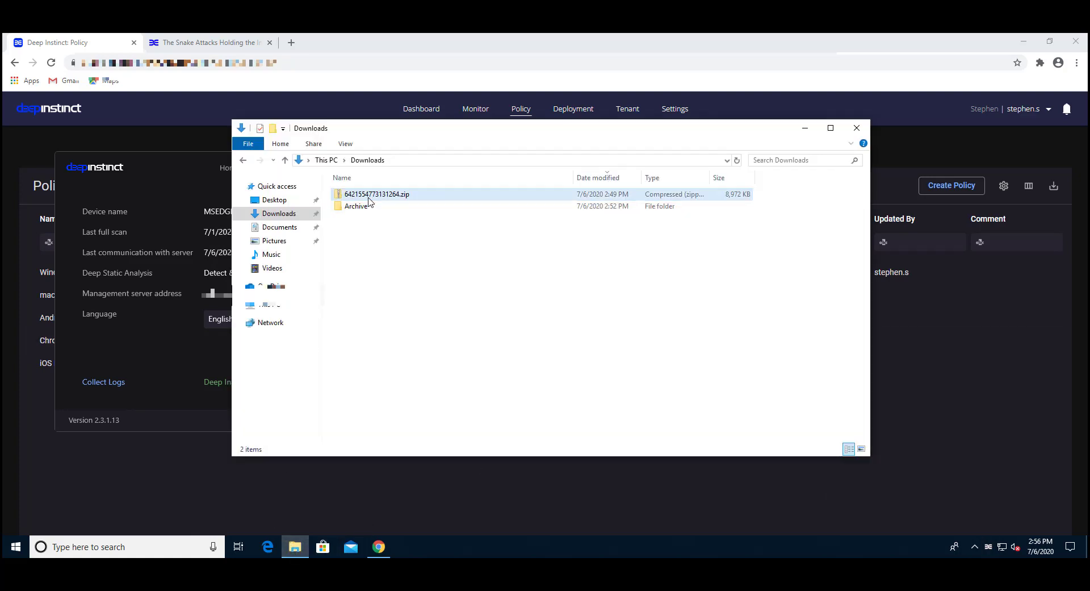
right_click(376, 194)
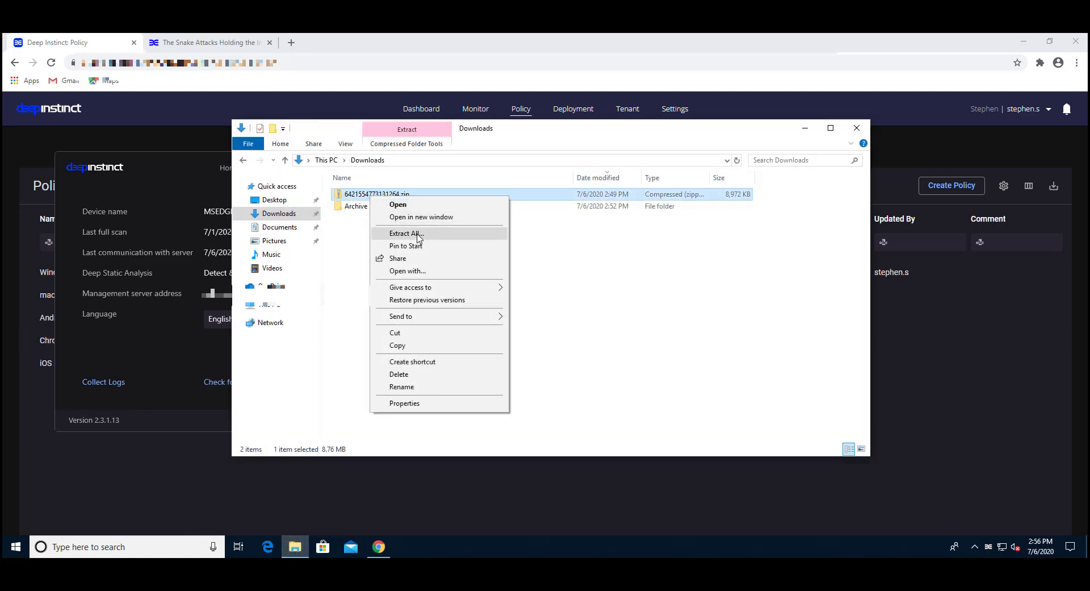
click(406, 233)
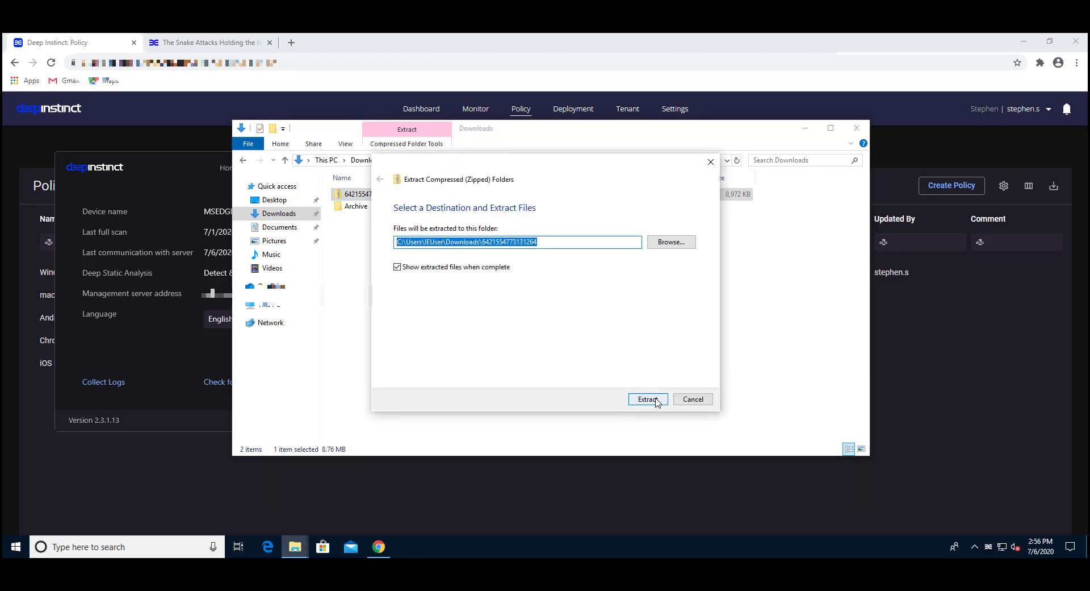
click(647, 399)
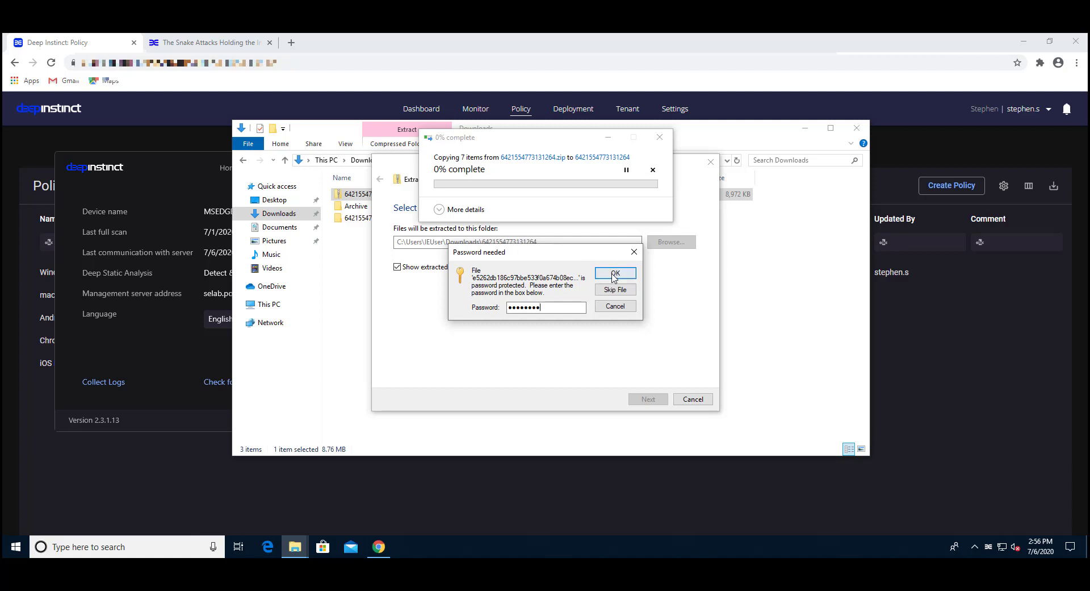
click(614, 273)
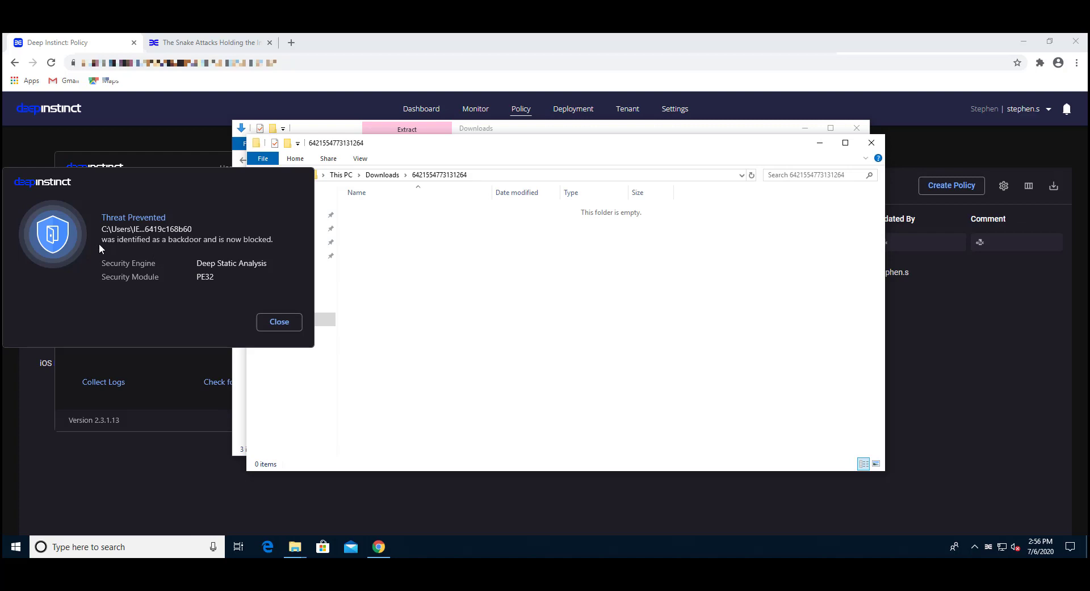
mouse_move(172, 243)
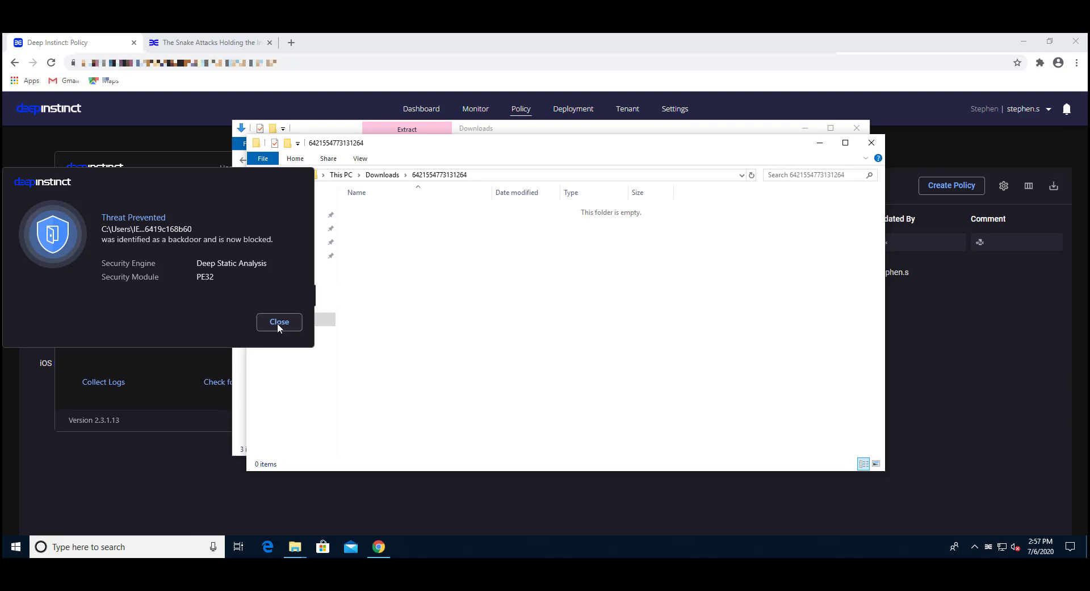
Step: Close the Threat Prevented alert about the backdoor file blocked by Deep Static Analysis
click(279, 322)
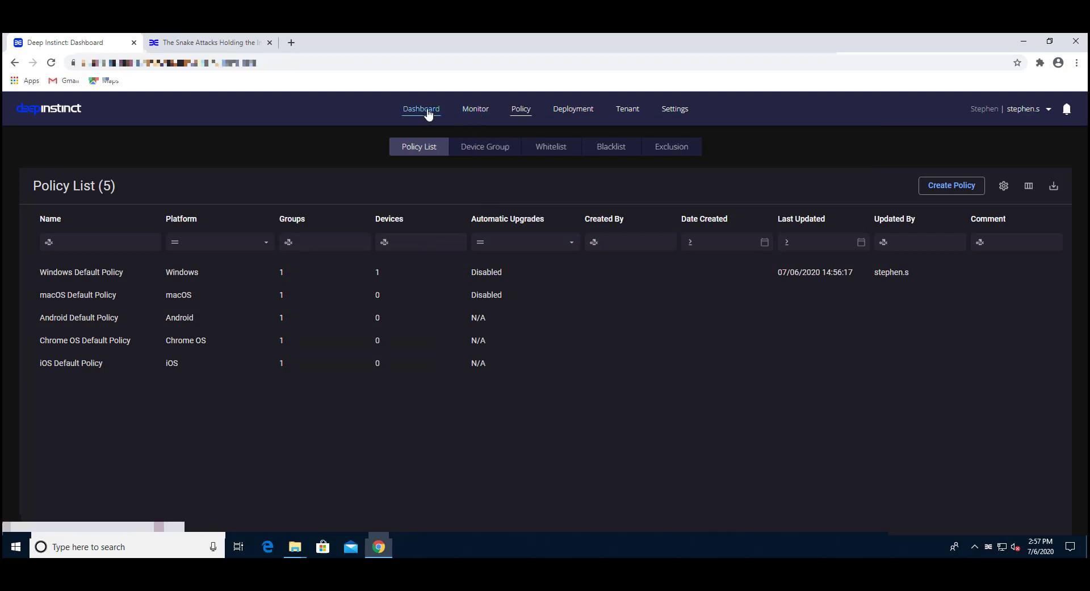
Step: View the Dashboard's one backdoor prevention event and zero detection events, then select Monitor
click(421, 109)
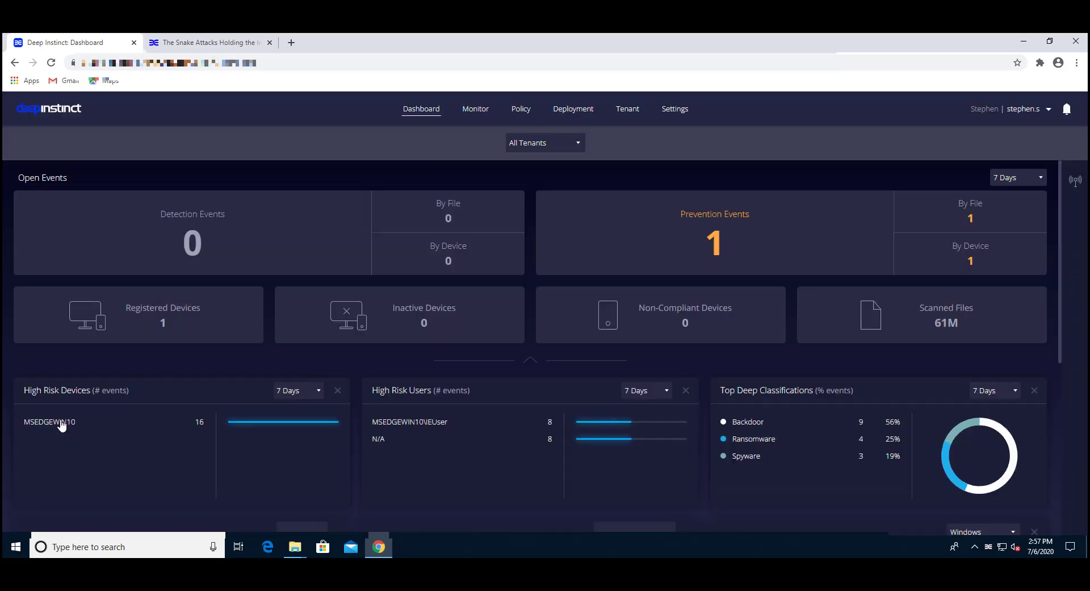
mouse_move(484, 118)
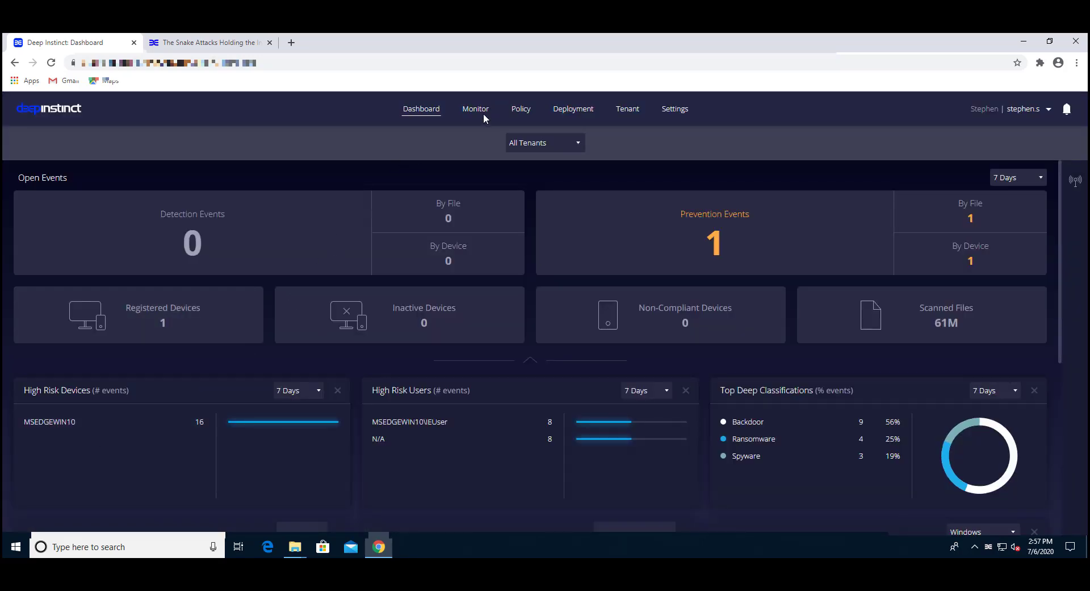
click(476, 108)
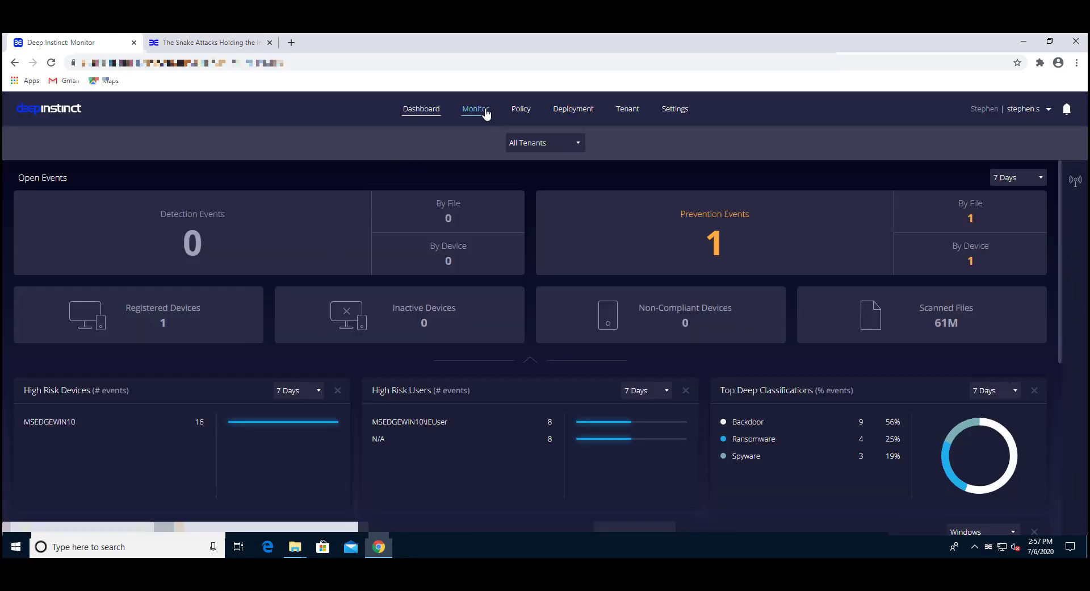
Step: Display the Monitor Event List of 16 prevented backdoor, spyware and ransomware events
click(475, 108)
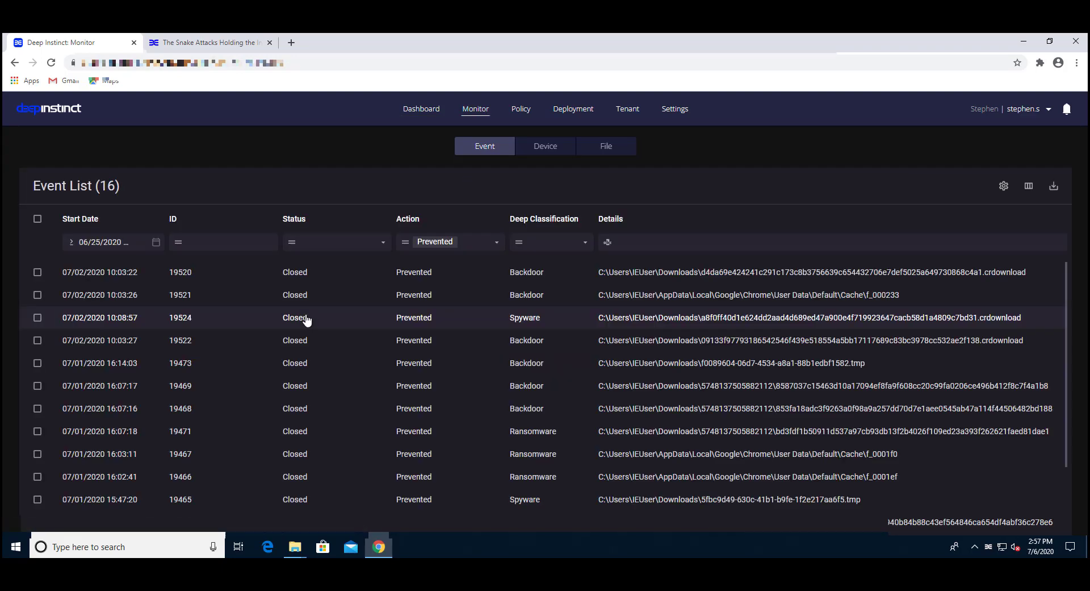
mouse_move(168, 288)
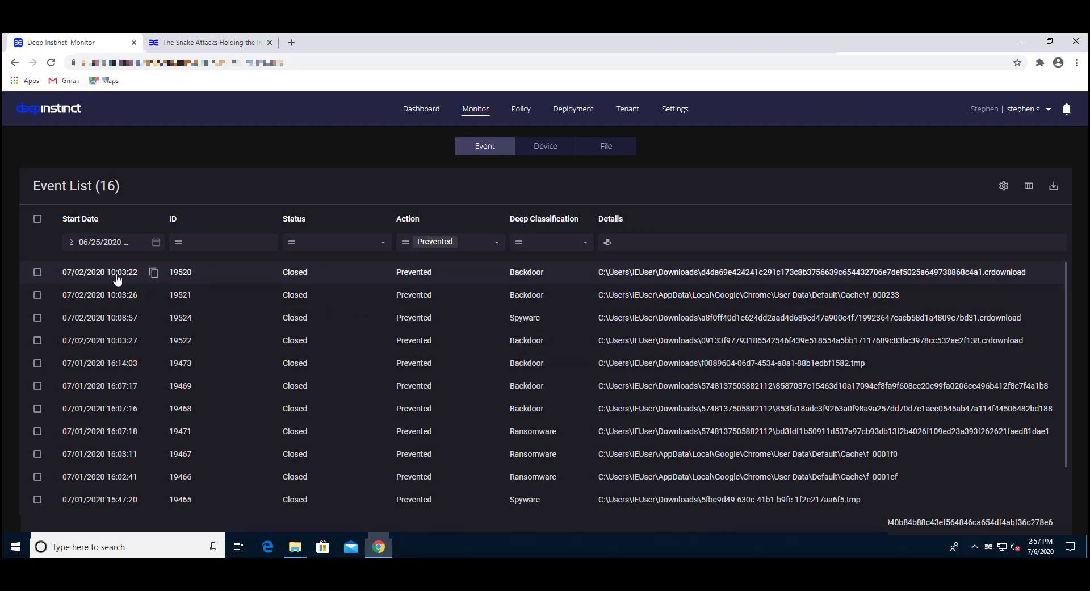
mouse_move(90, 275)
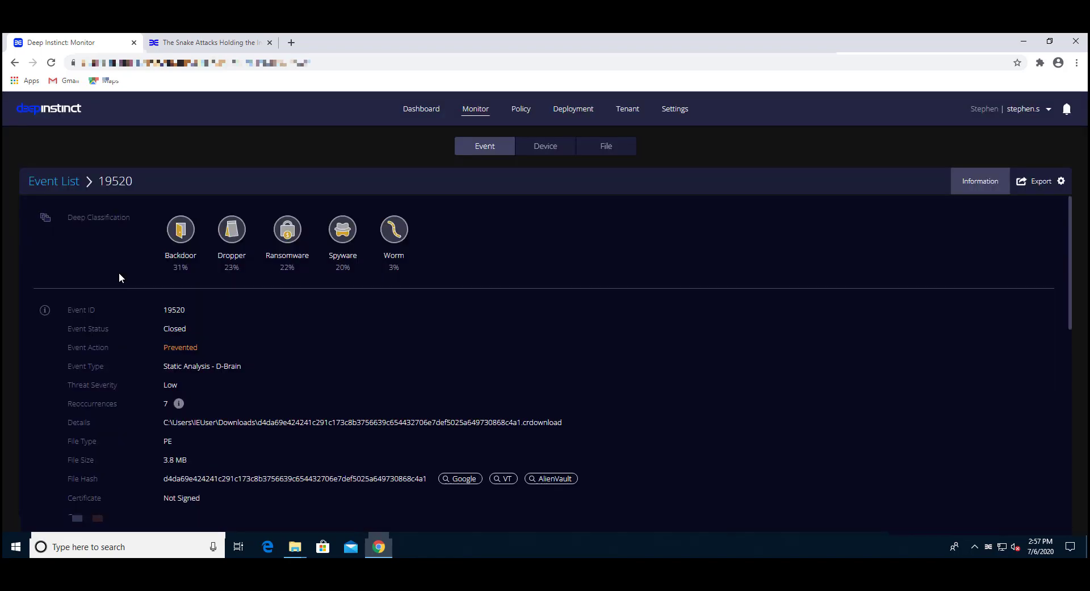
mouse_move(110, 254)
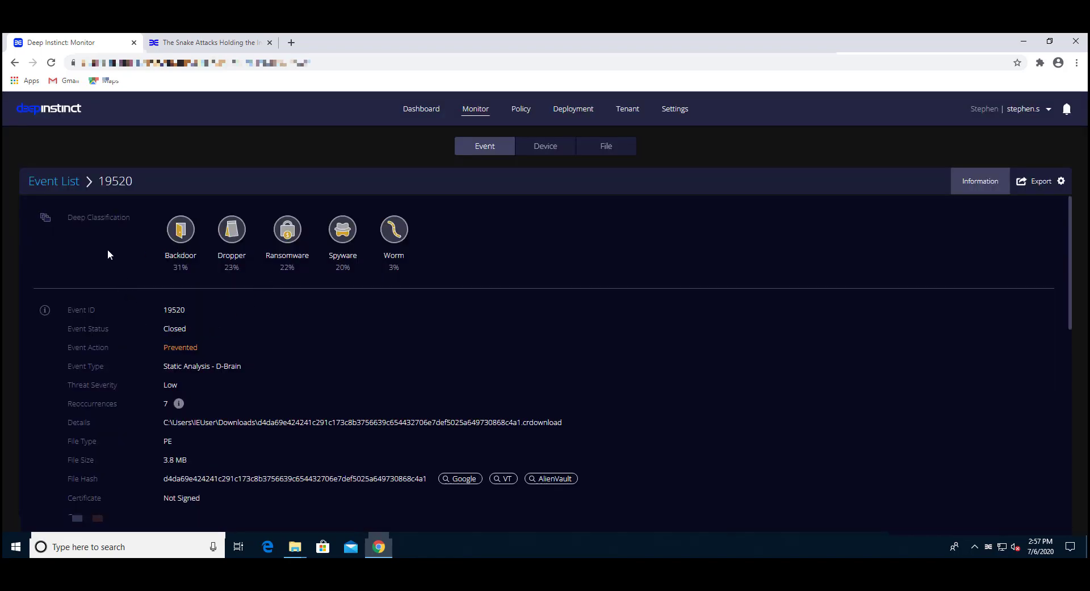
mouse_move(151, 232)
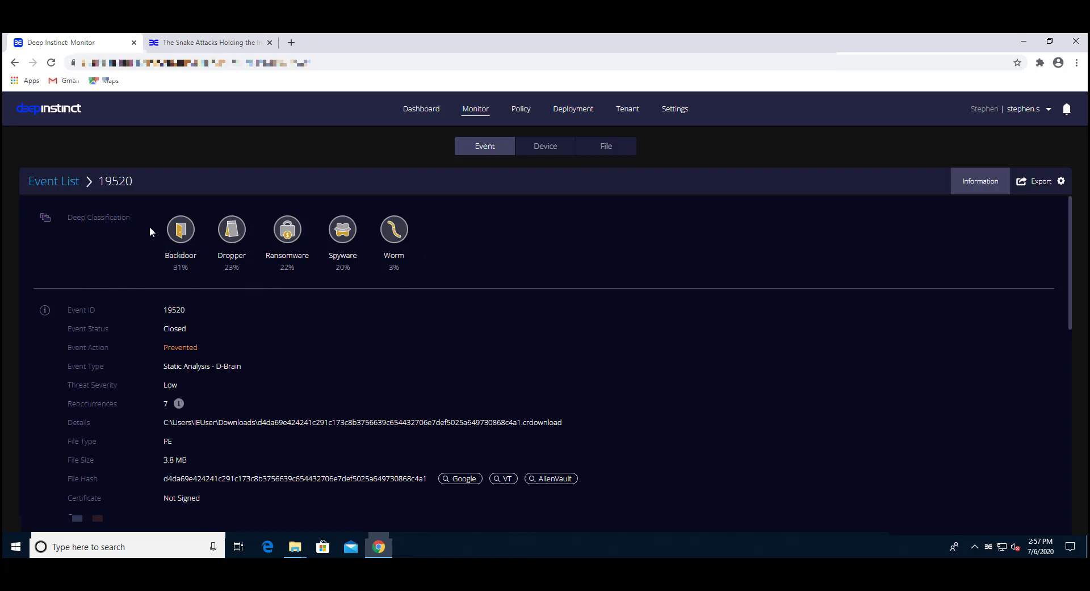
mouse_move(254, 280)
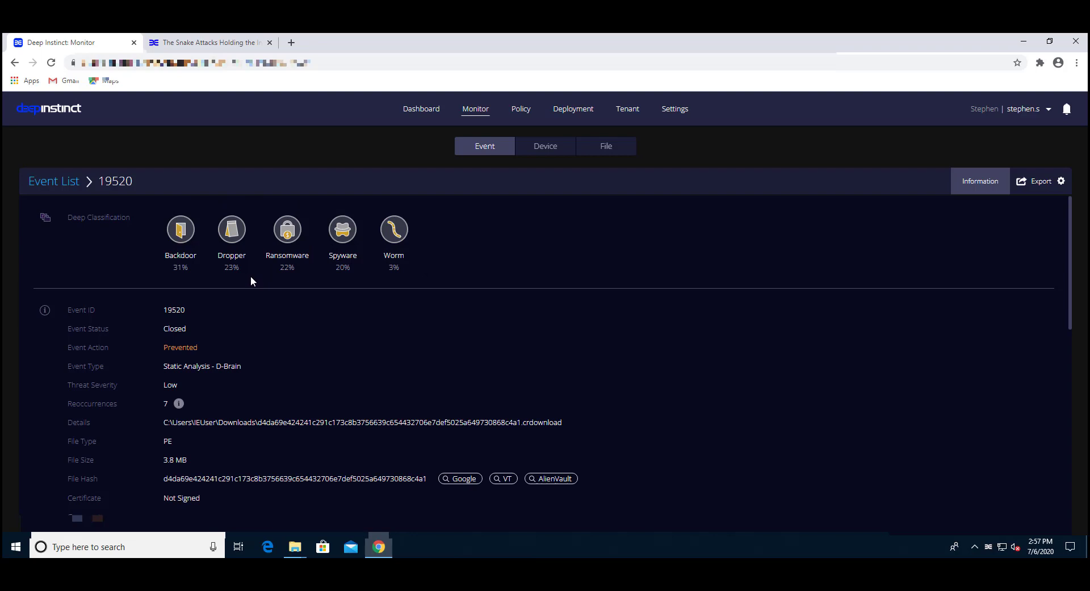
Step: Scroll through event 19520's backdoor classification, process chain and quarantine history
scroll(down, 3)
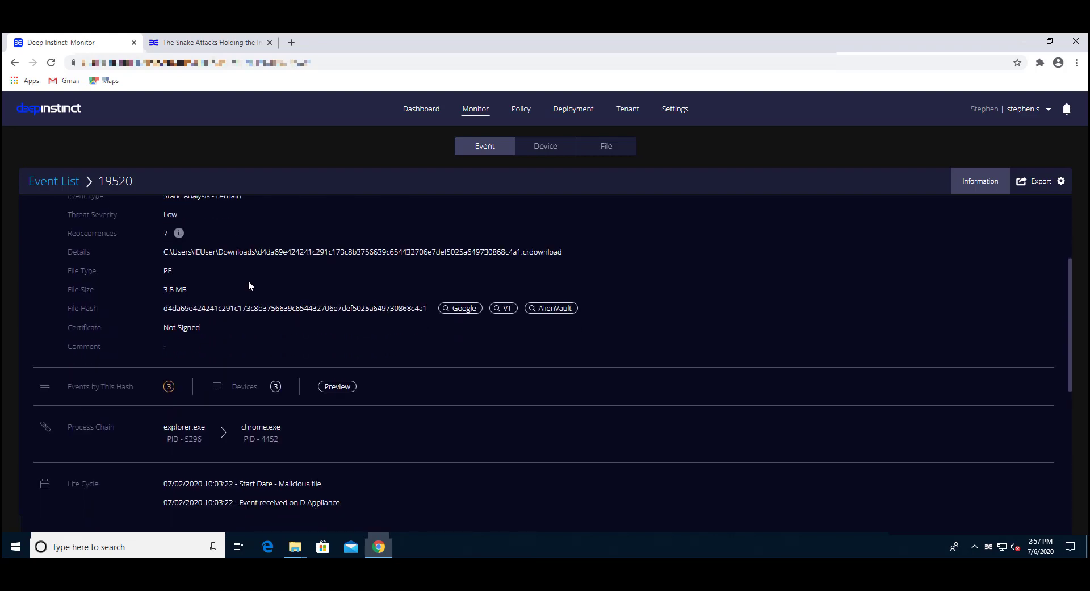
scroll(down, 3)
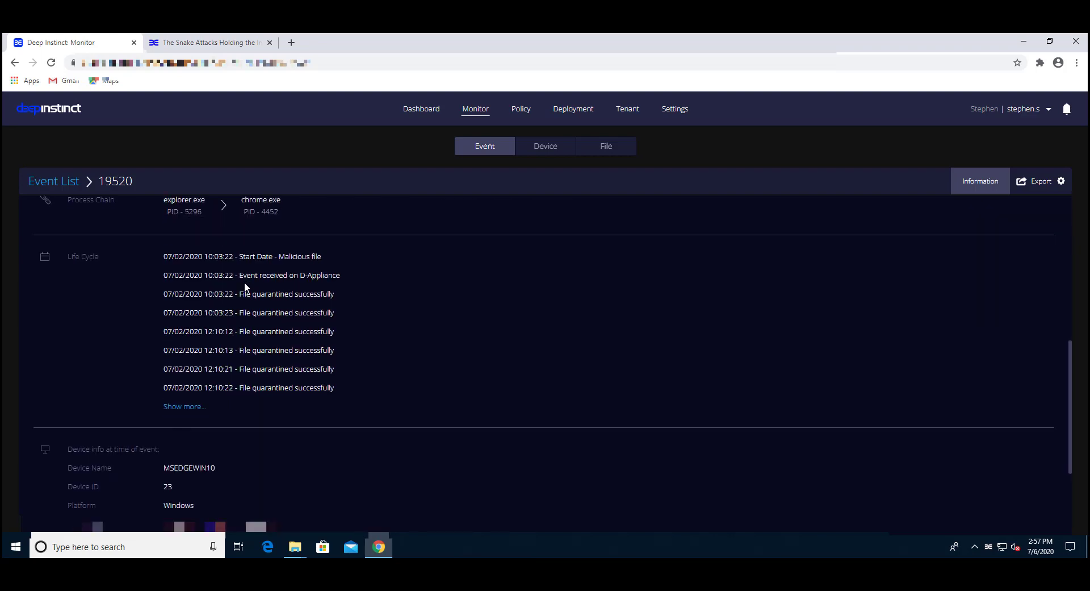